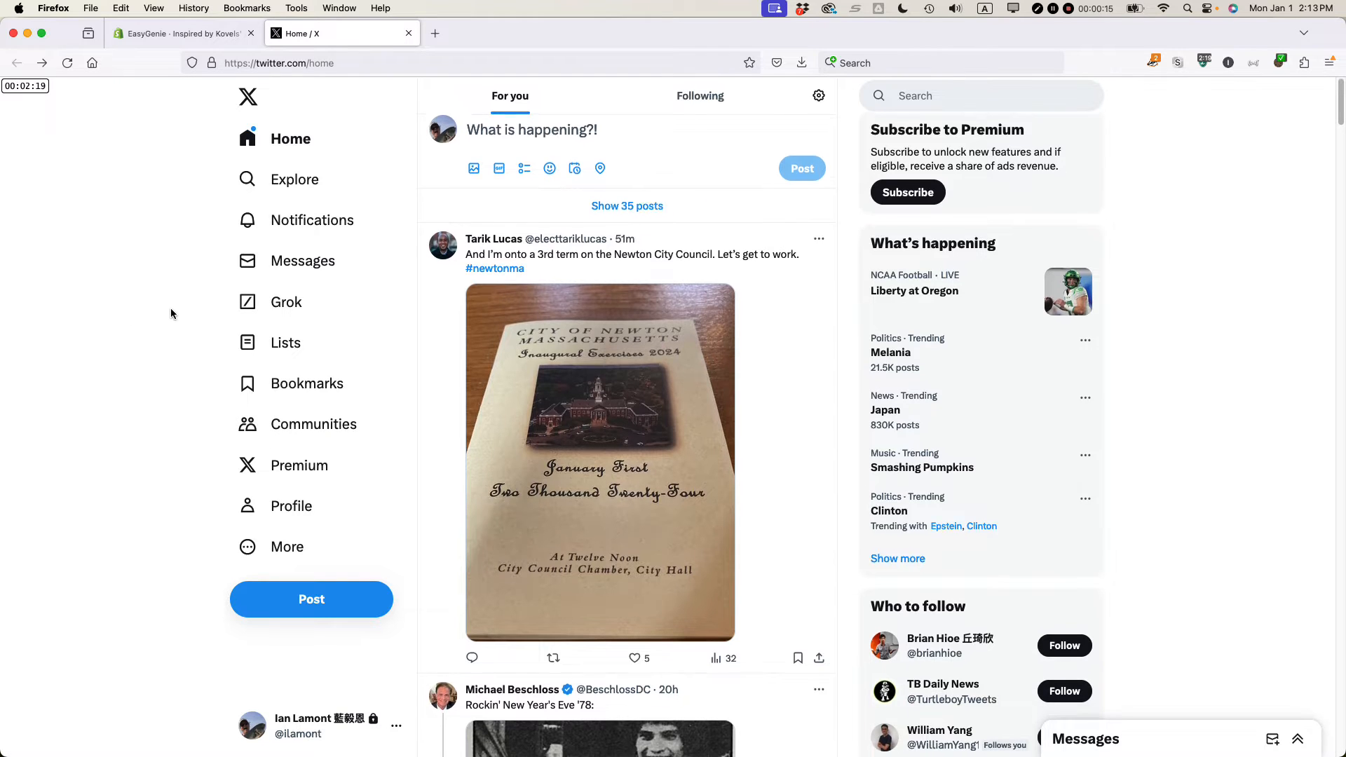
- Start adding another existing account from the account menu at the bottom left
scroll("down", 3)
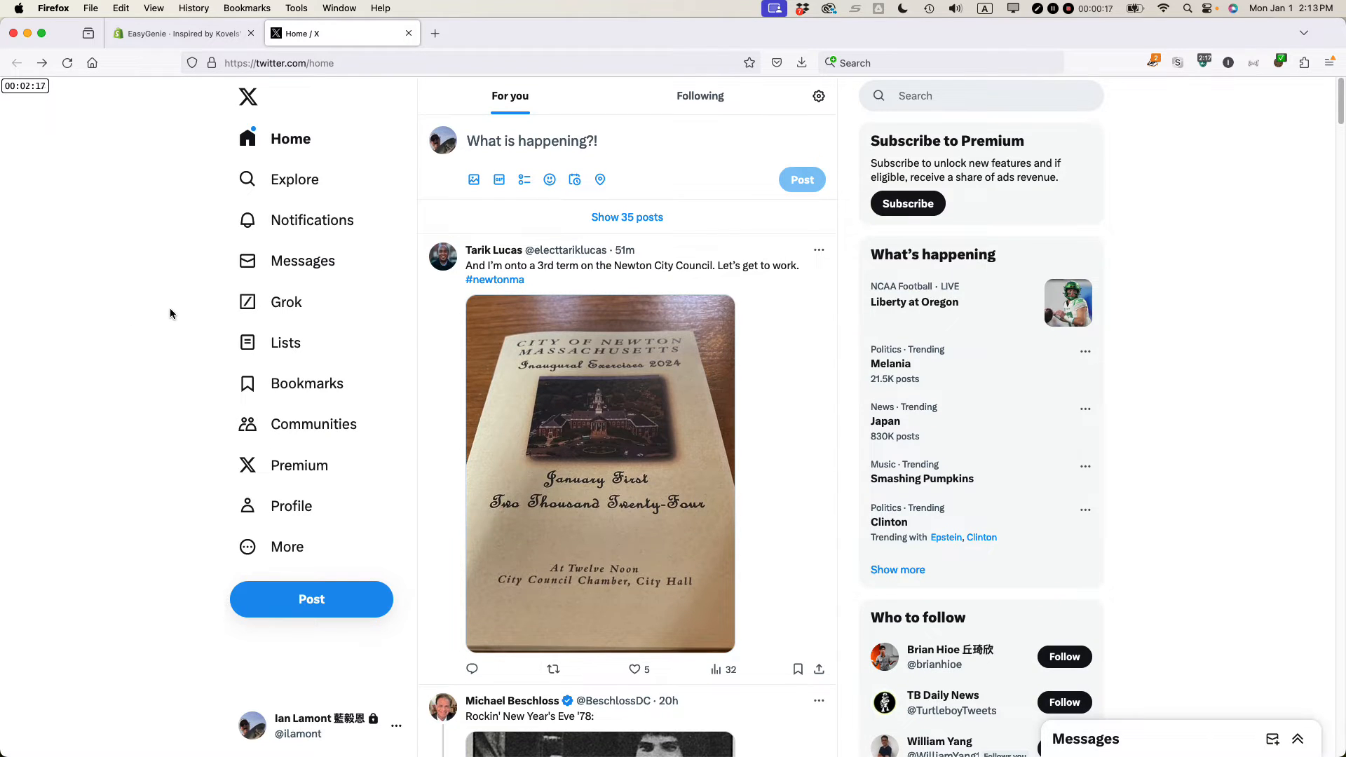
mouse_move(319, 725)
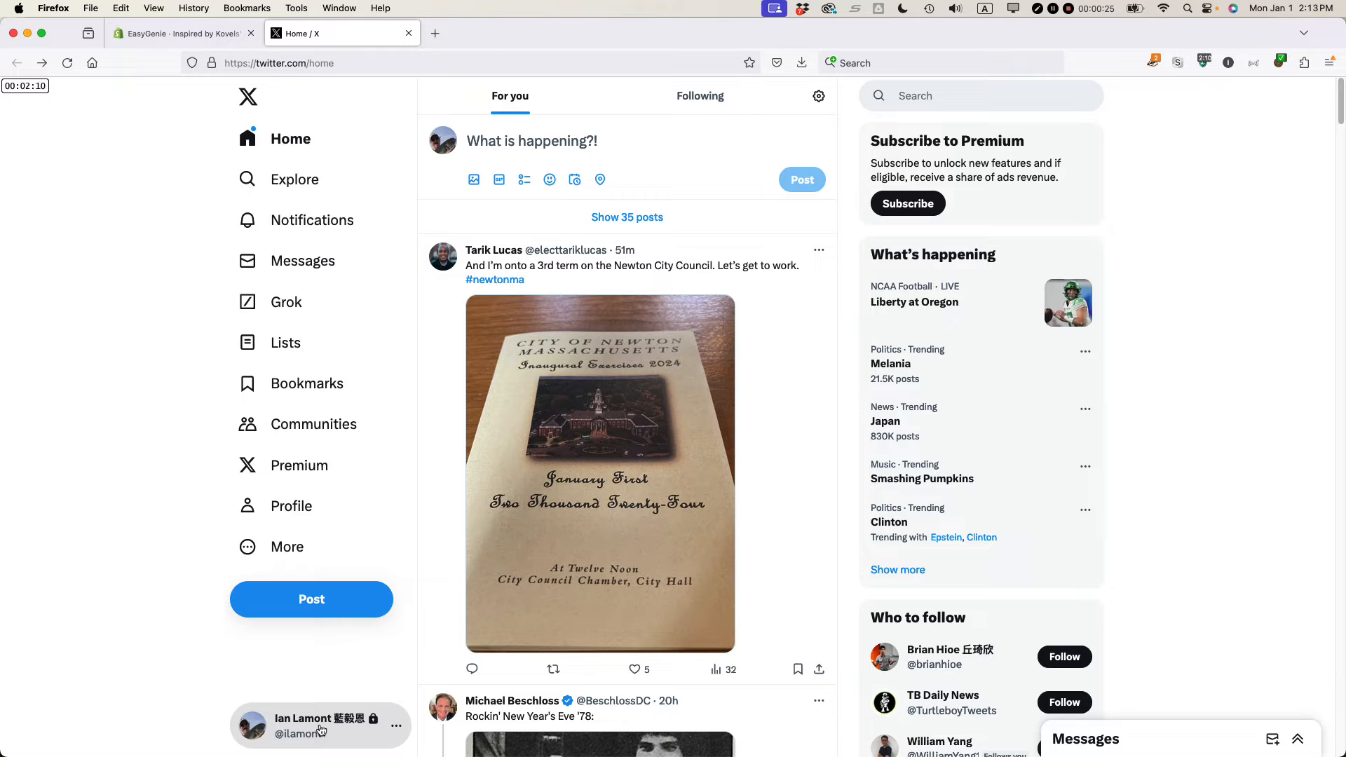
left_click(320, 724)
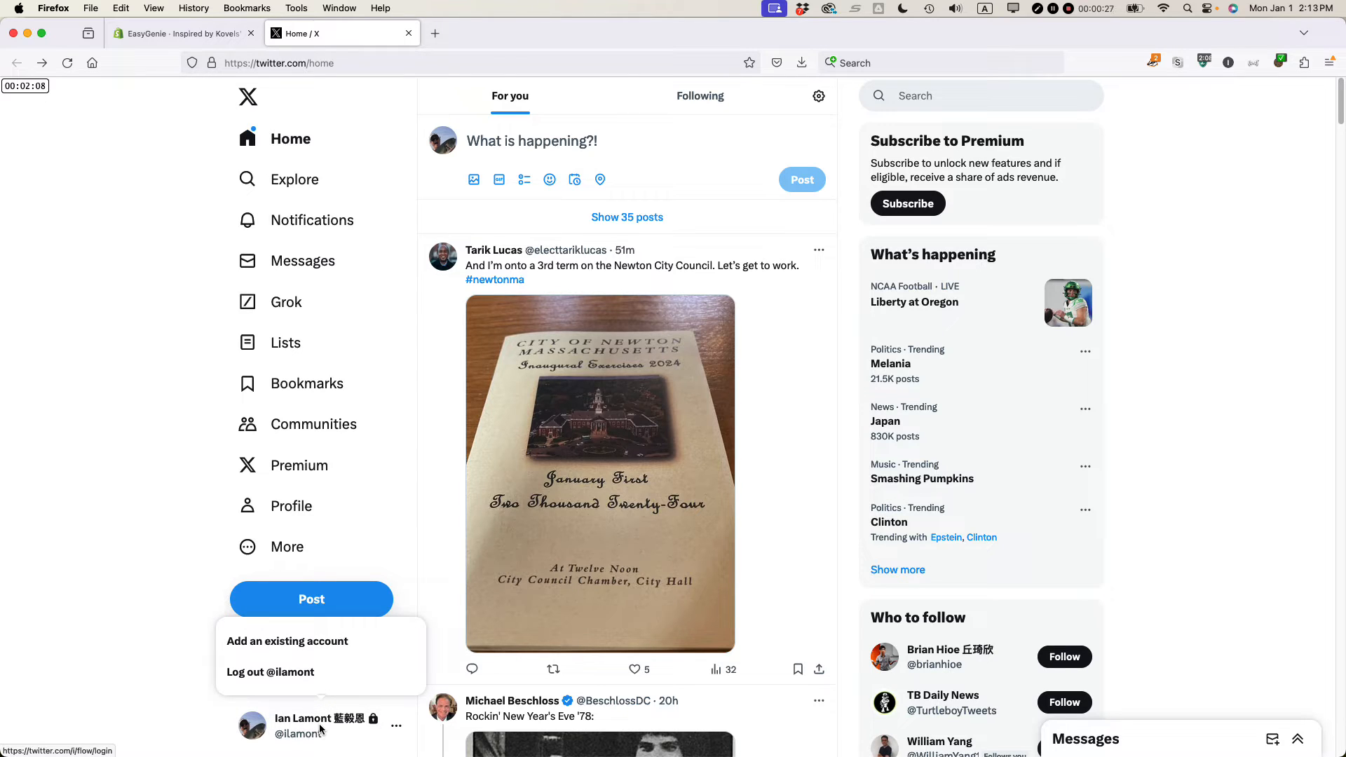
left_click(286, 641)
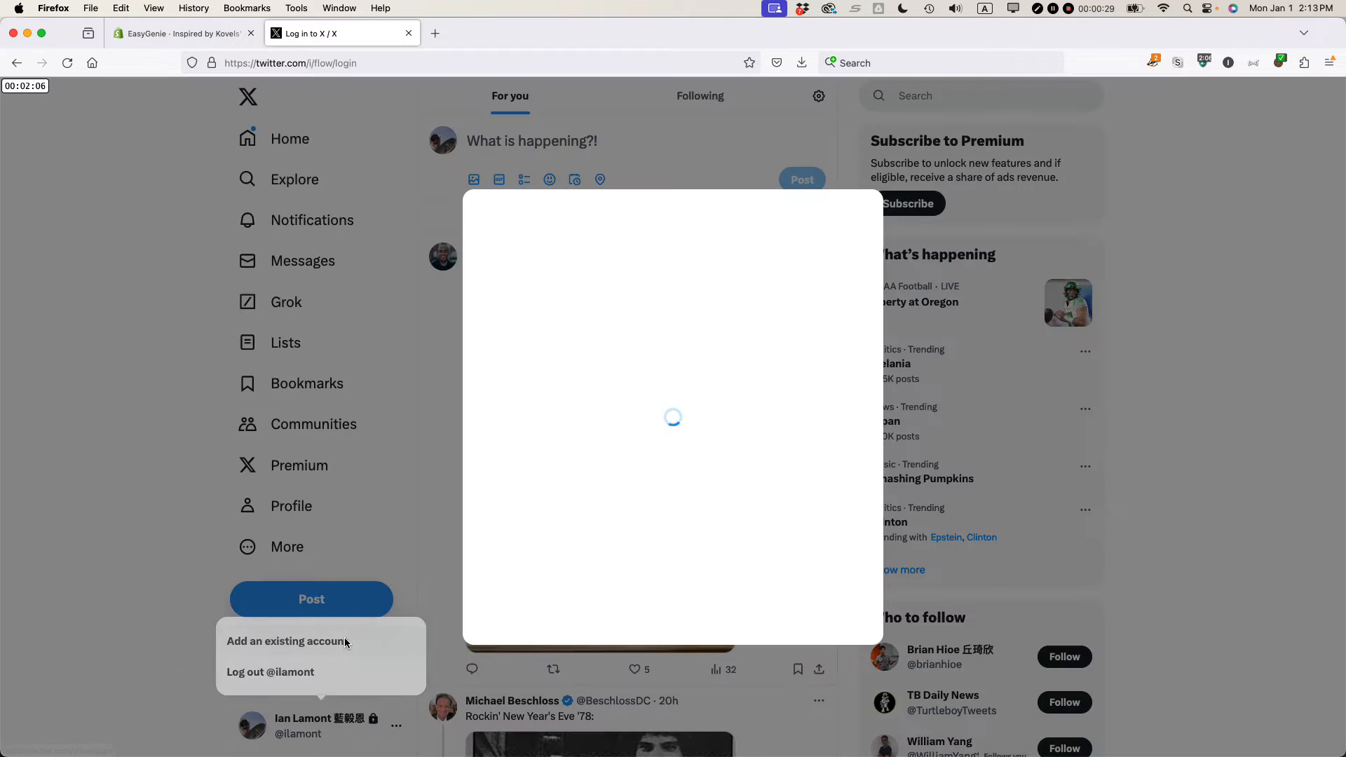
left_click(344, 643)
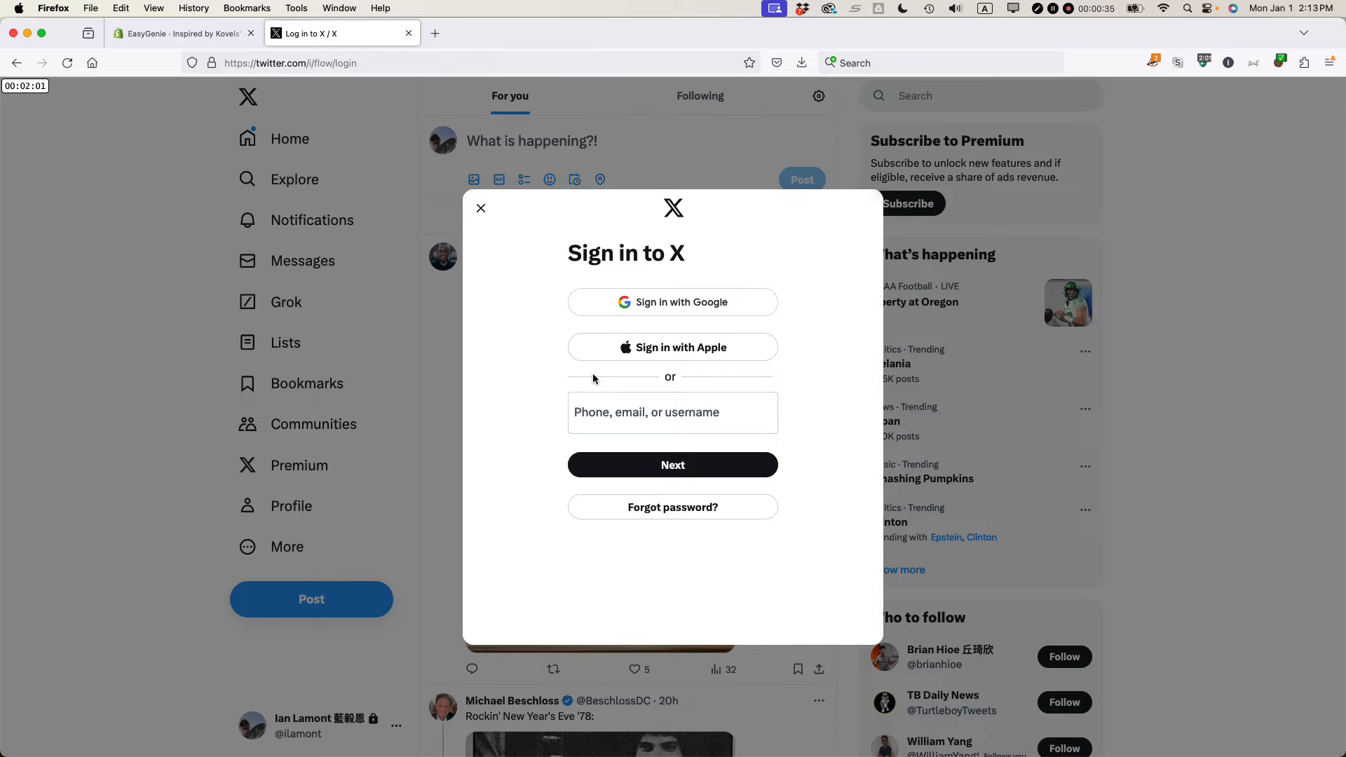
- Enter the username 'in30minutes' and continue to the password step
left_click(672, 413)
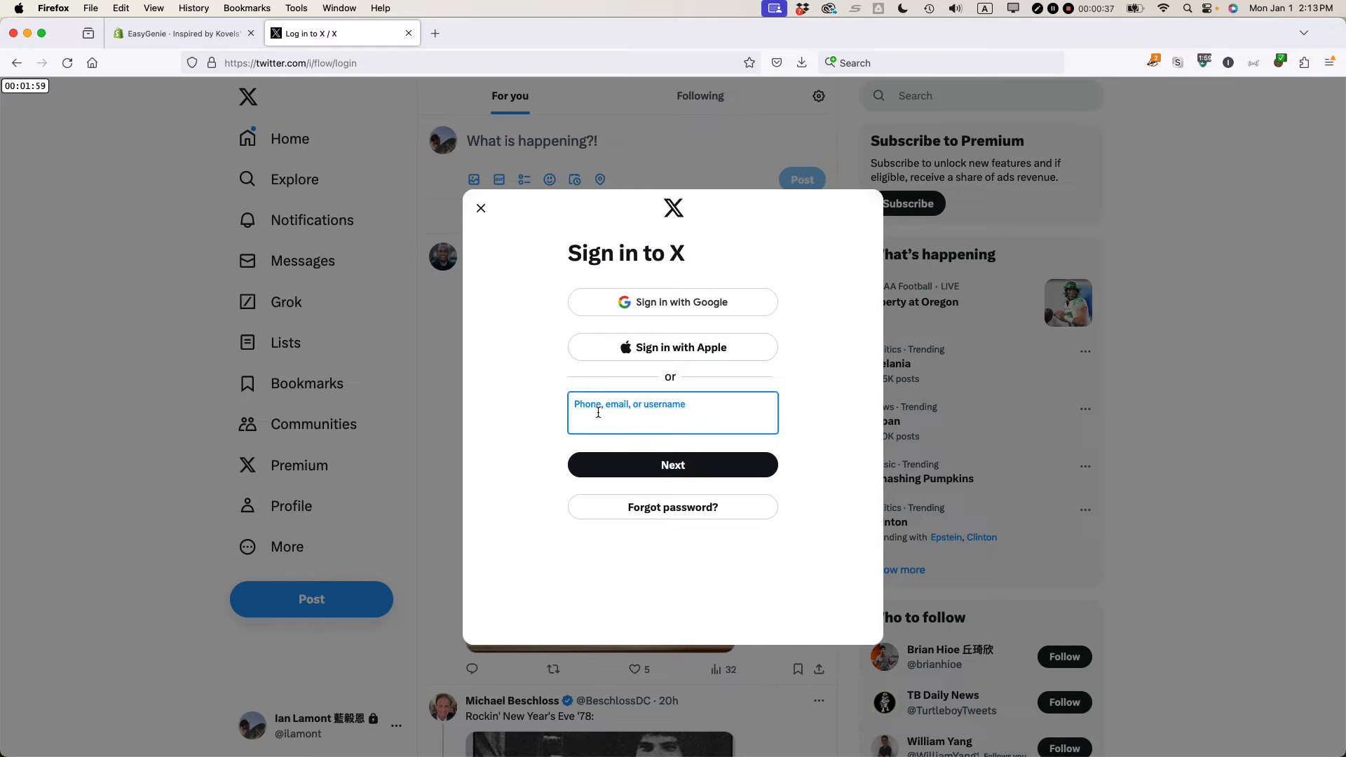
type("in30mi")
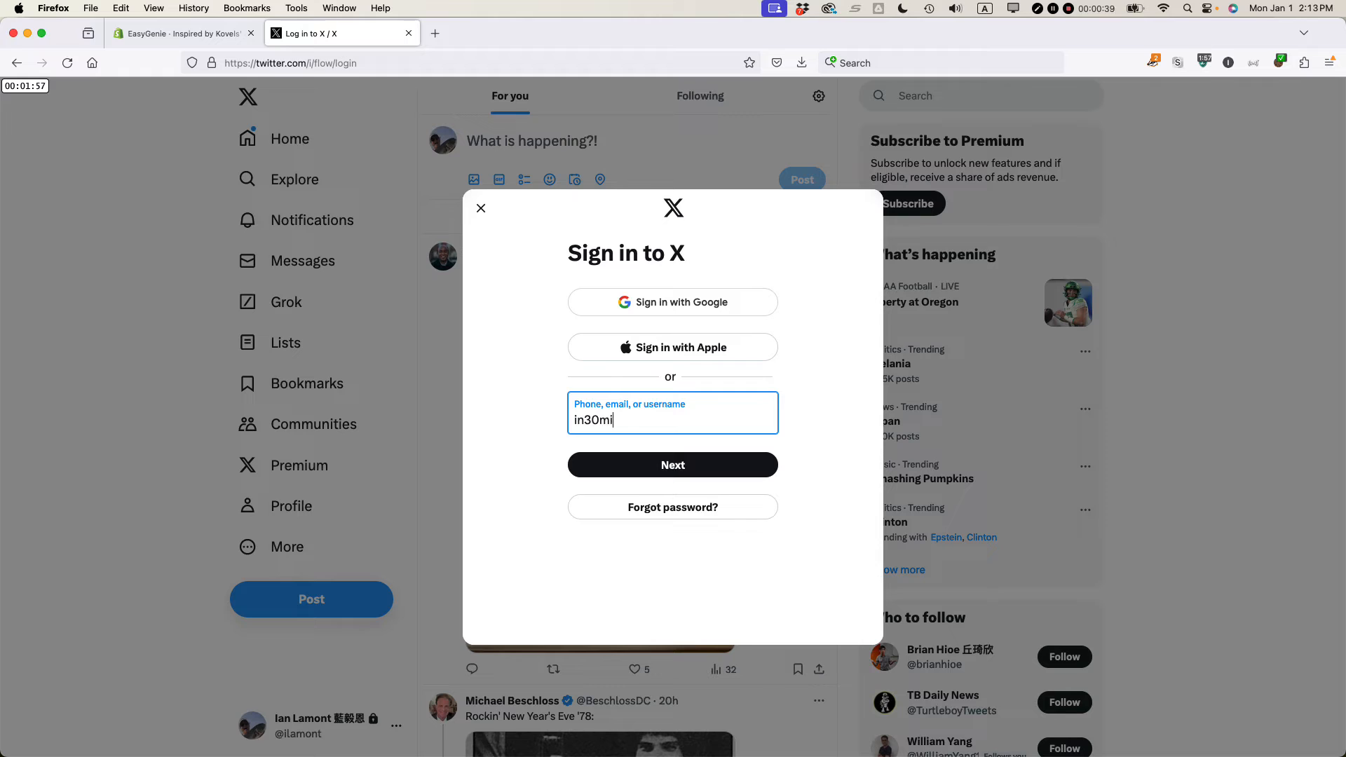
type("nutes")
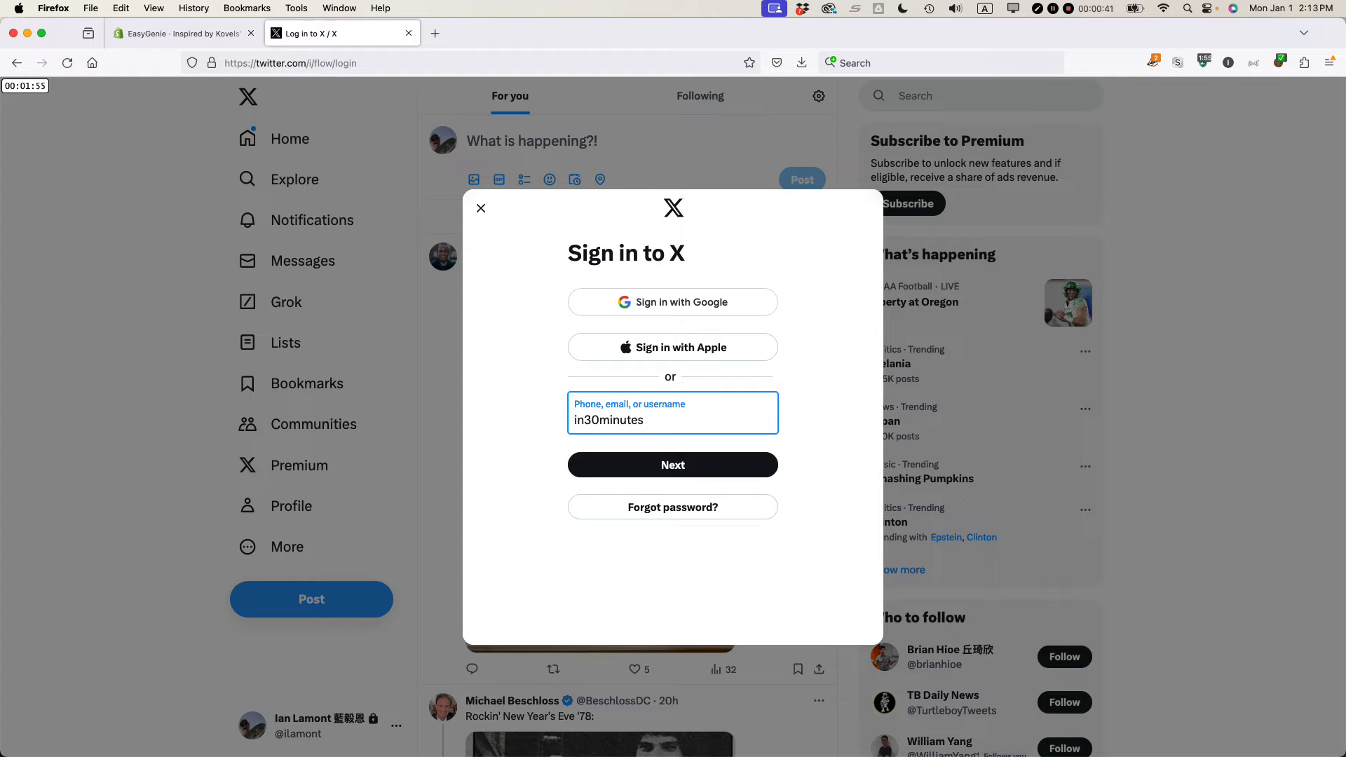
left_click(671, 464)
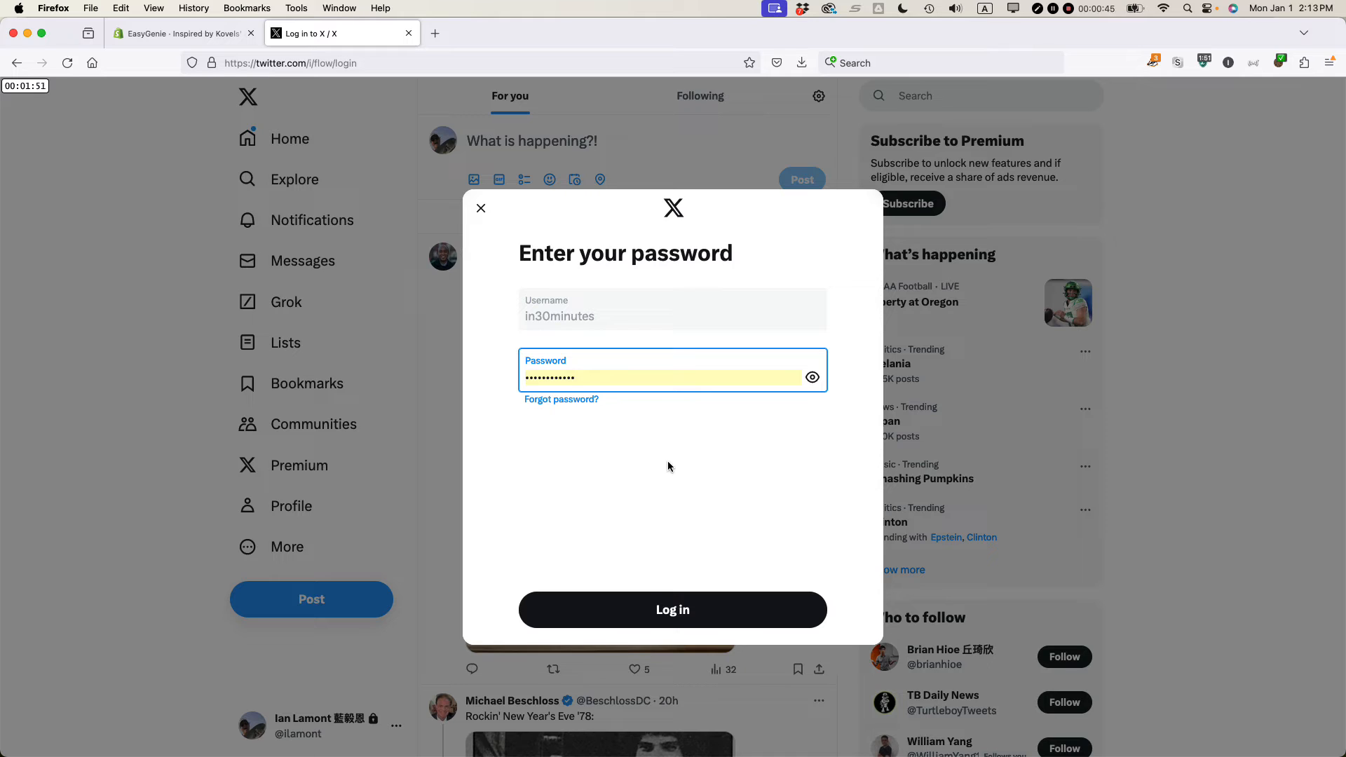
mouse_move(632, 446)
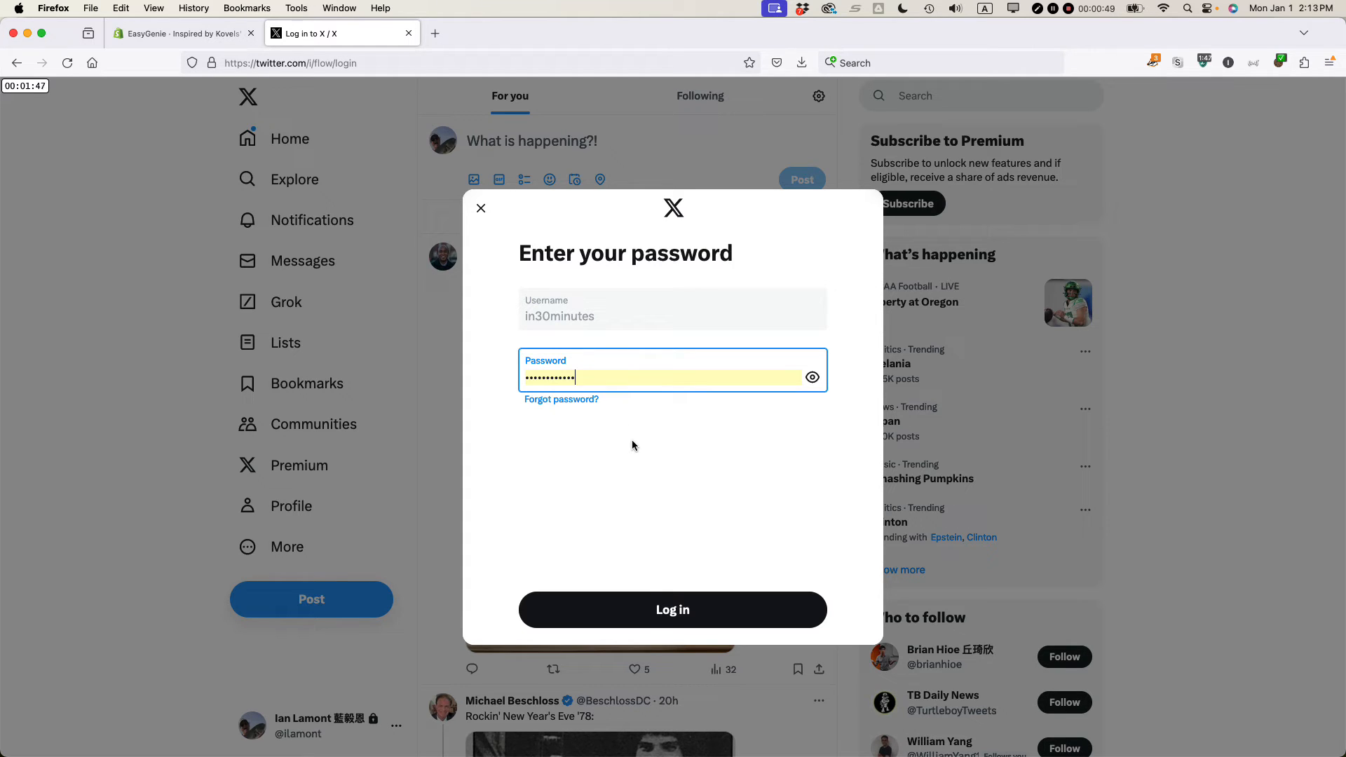
mouse_move(655, 470)
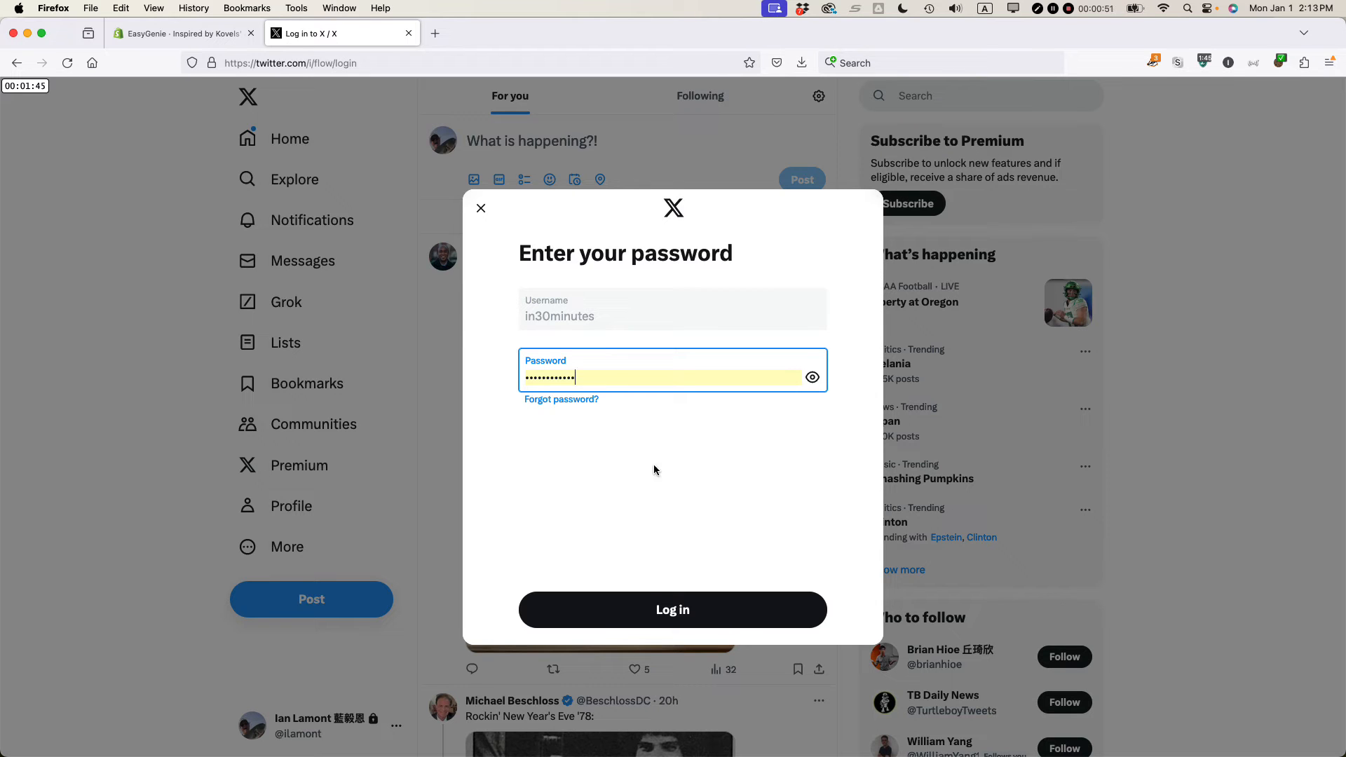
- Log in to the second account with its filled-in password
left_click(671, 610)
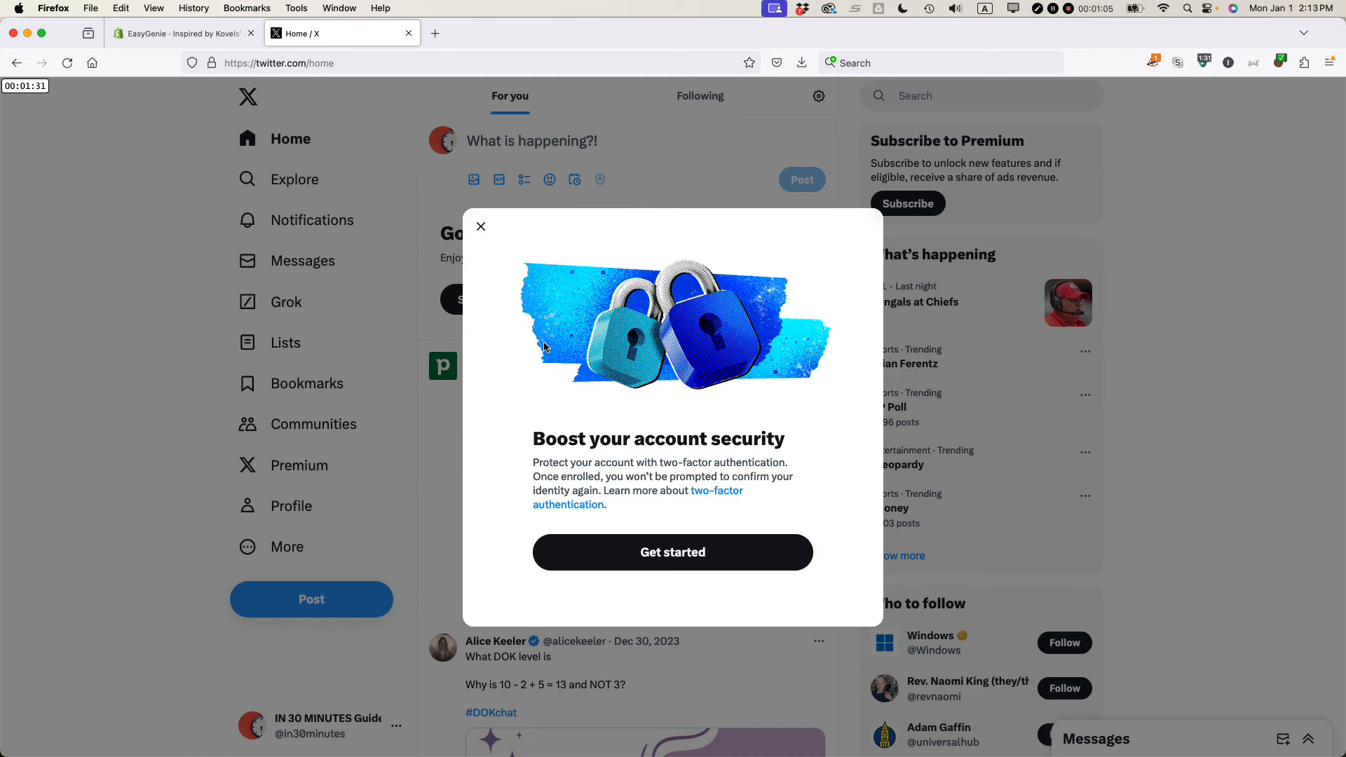
- Close the 'Boost your account security' dialog, leaving both accounts in the account menu
left_click(480, 226)
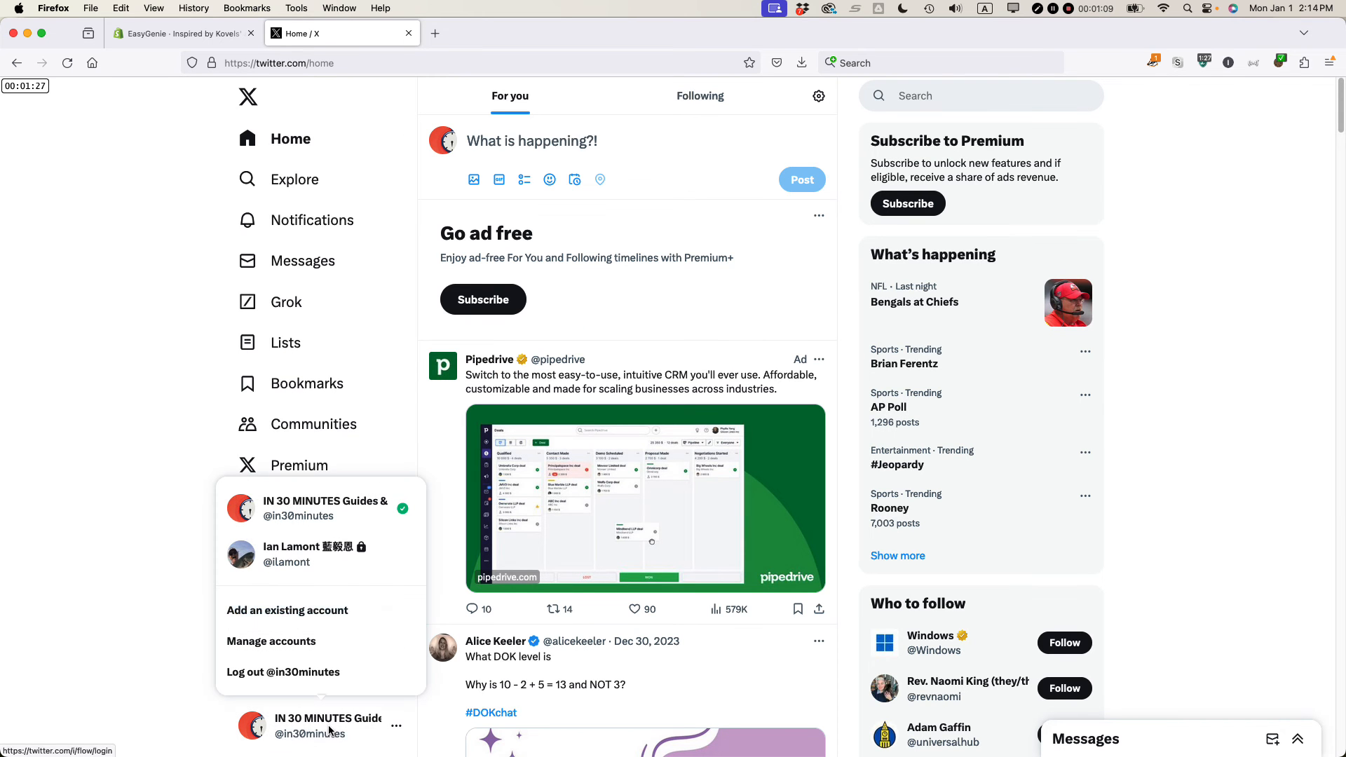
mouse_move(342, 553)
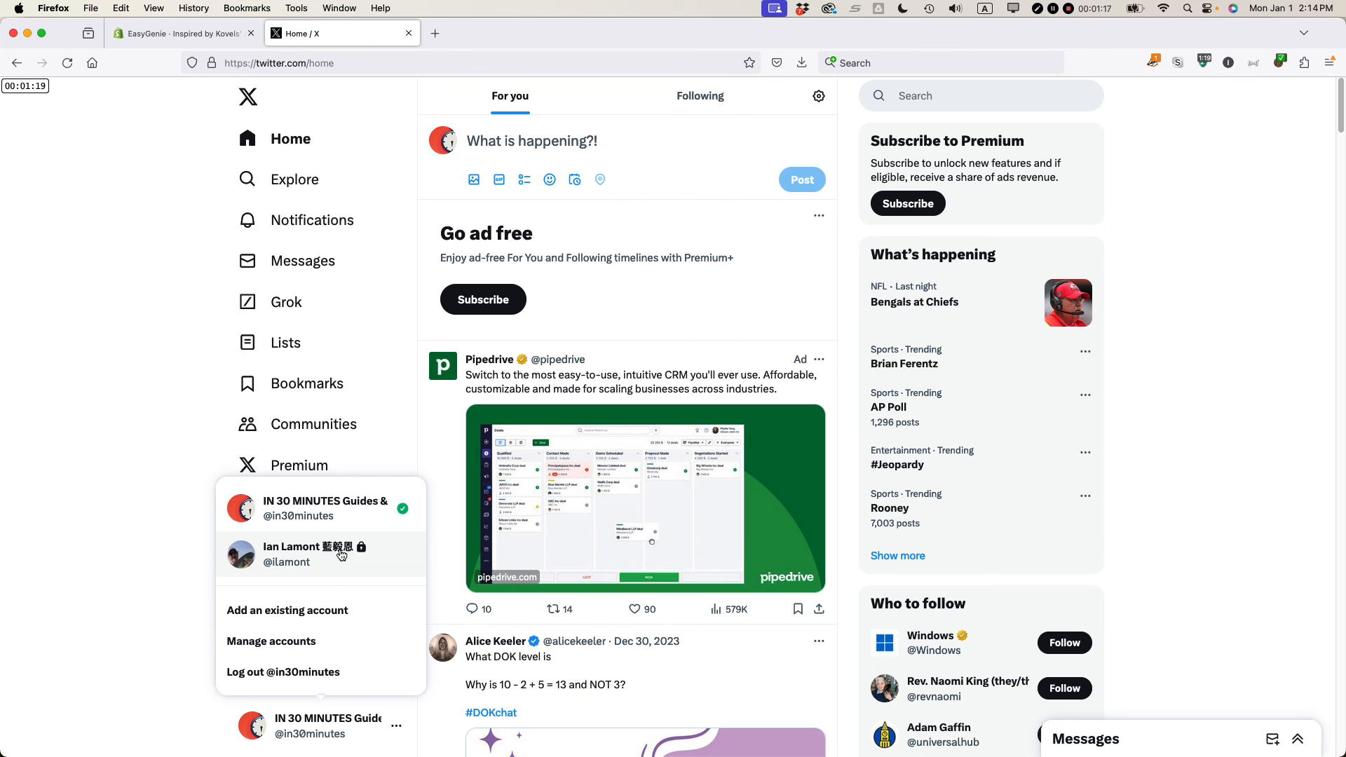
mouse_move(338, 554)
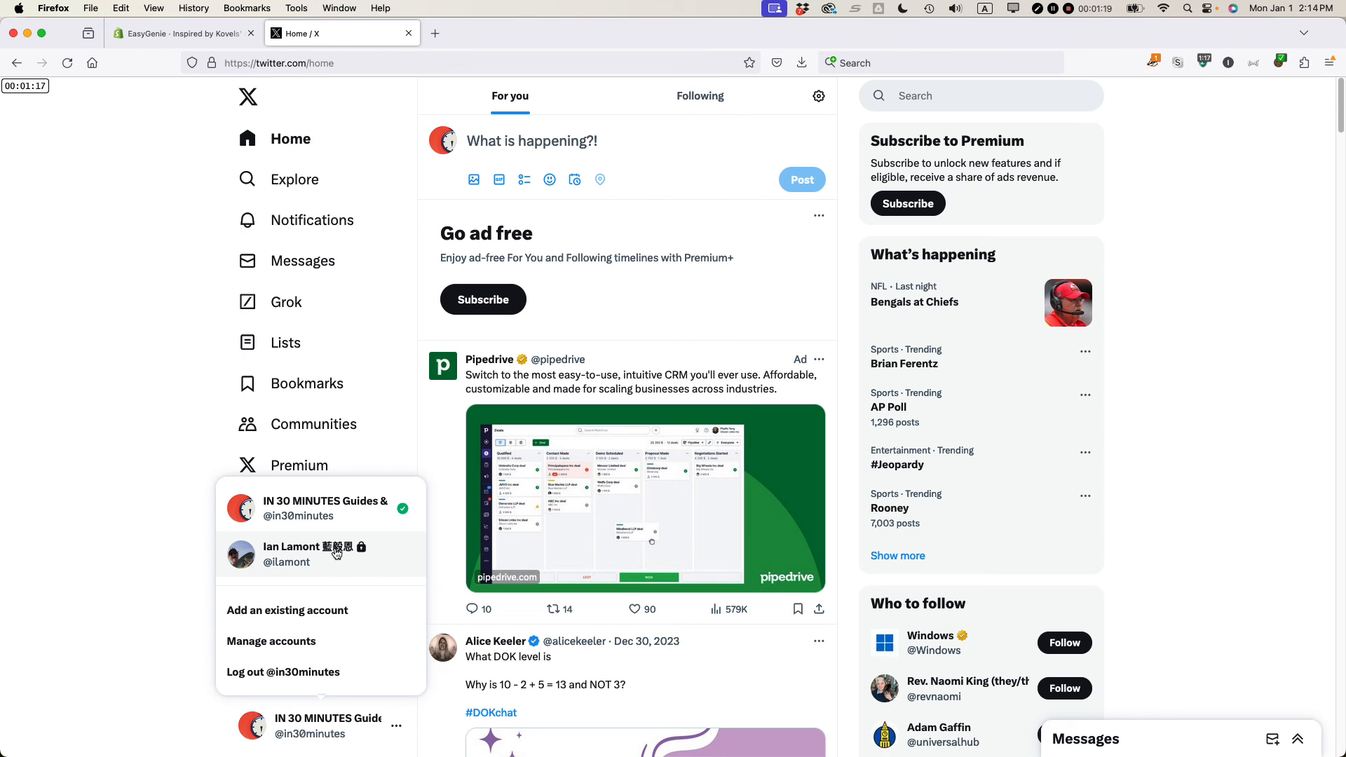